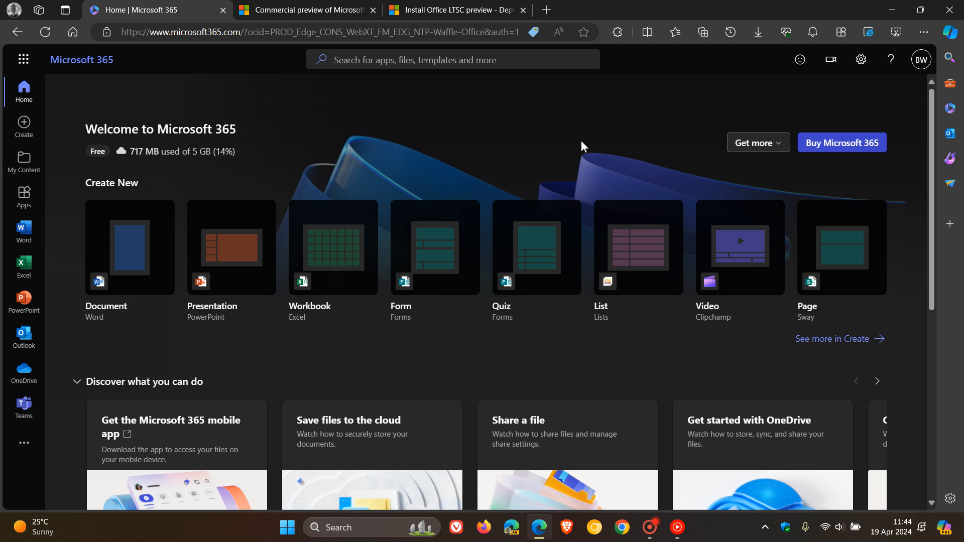
pyautogui.moveTo(313, 10)
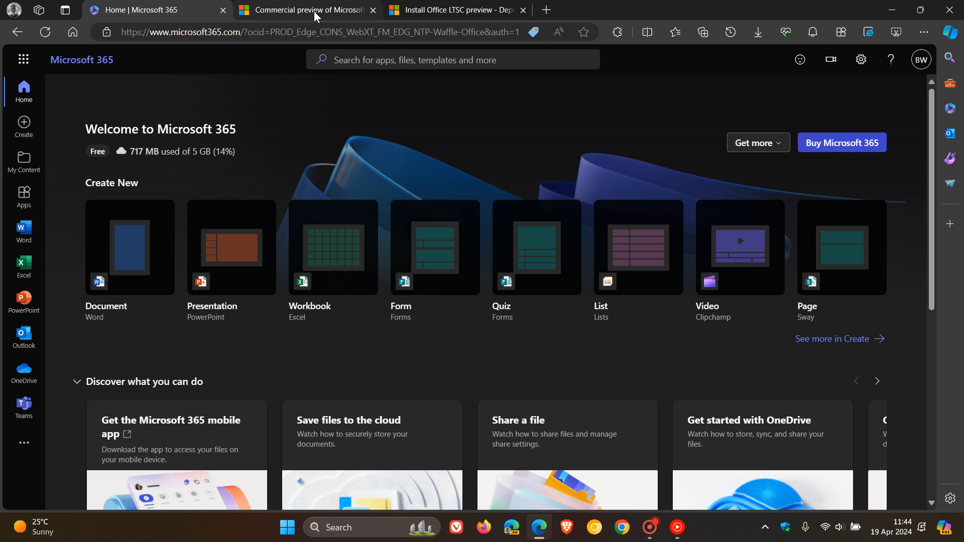
# Read through the Office LTSC 2024 commercial preview announcement's product list and install guidance, then return to its top
pyautogui.click(304, 10)
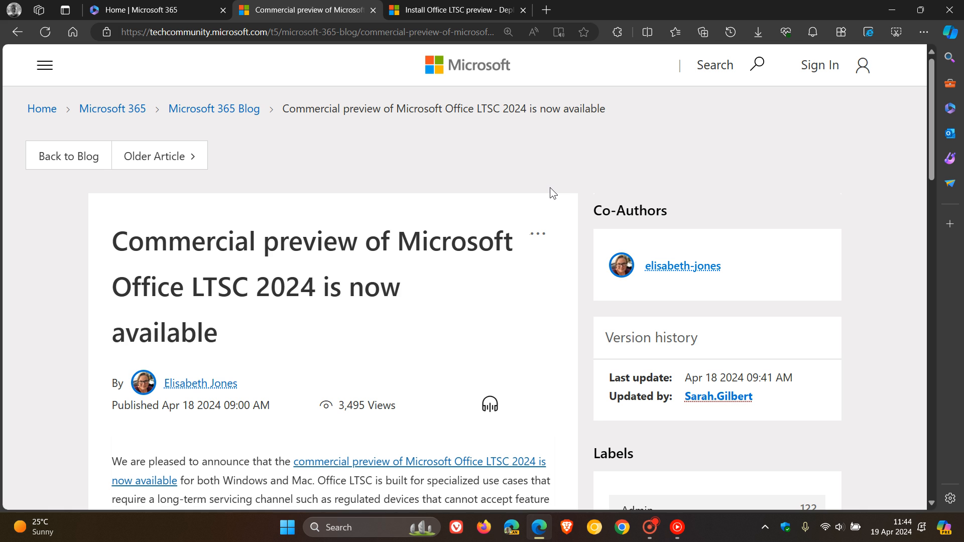
pyautogui.scroll(-3)
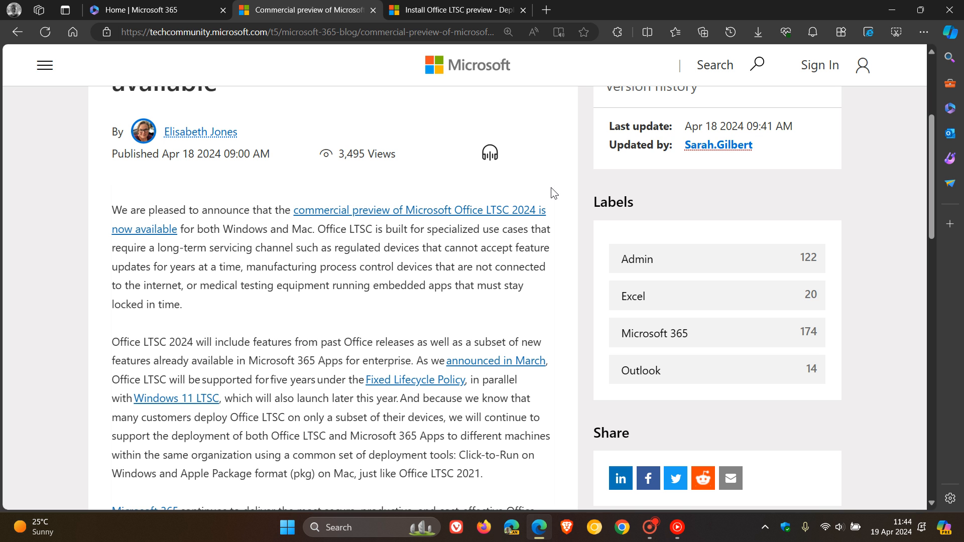
pyautogui.scroll(-3)
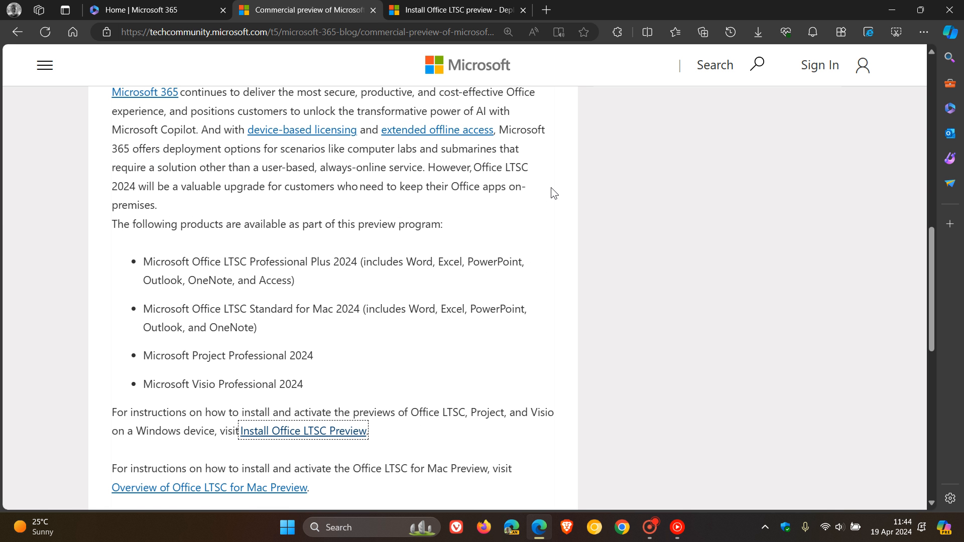
pyautogui.scroll(3)
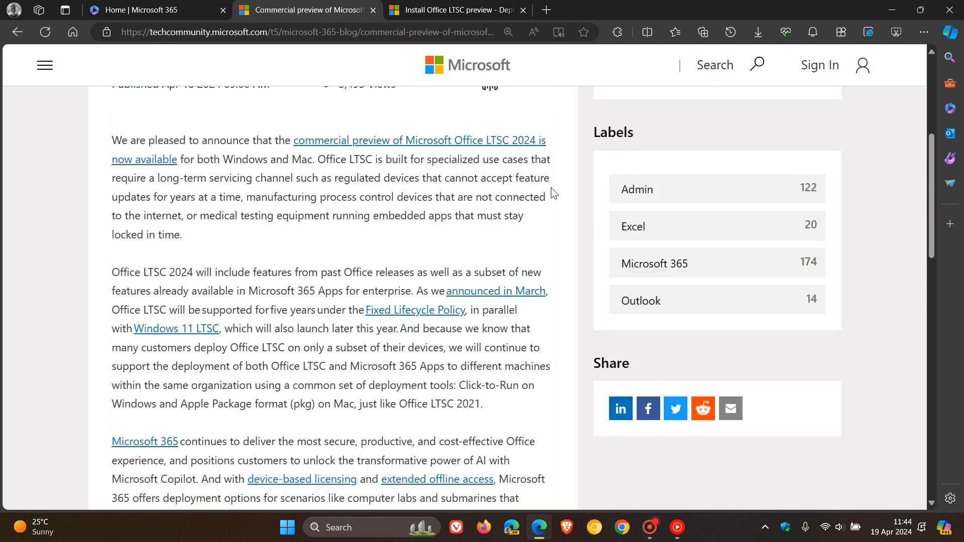
pyautogui.scroll(3)
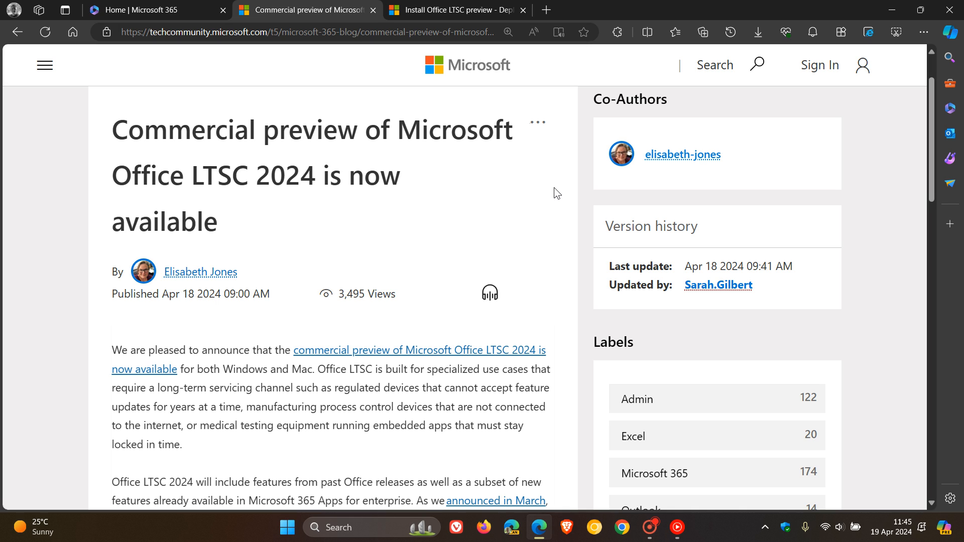
# Switch back to the 'Home | Microsoft 365' page showing Create New and Discover
pyautogui.click(147, 10)
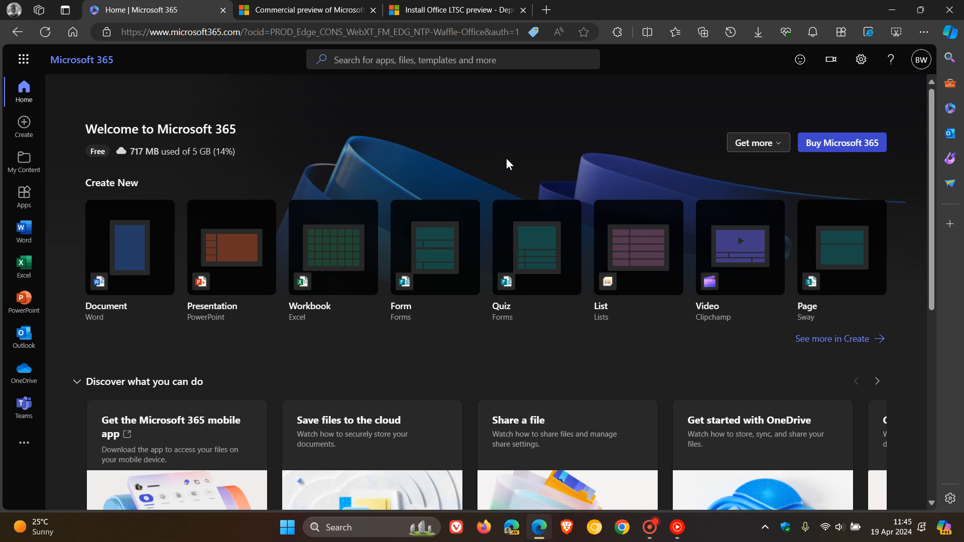
pyautogui.moveTo(525, 165)
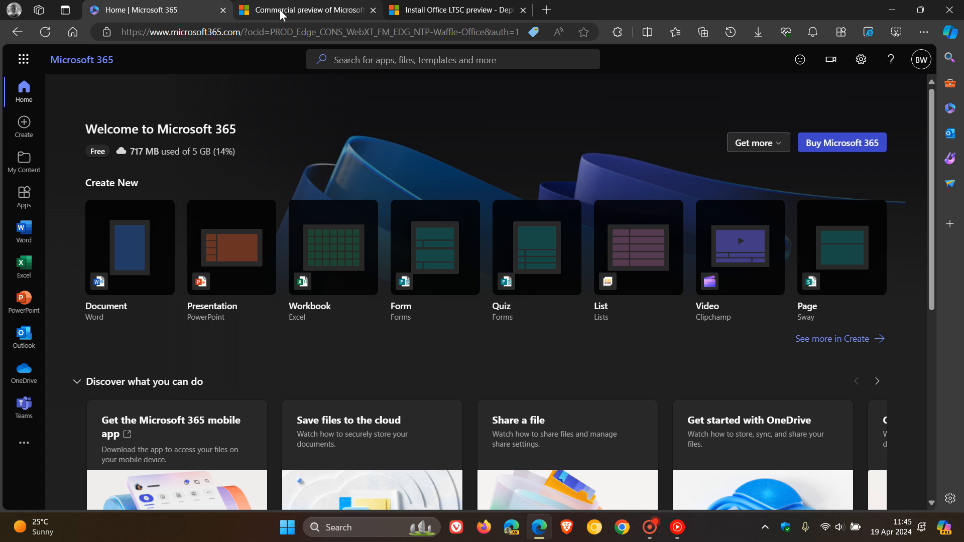
# From the announcement, follow the 'Install Office LTSC Preview' link to the Microsoft Learn article
pyautogui.click(304, 10)
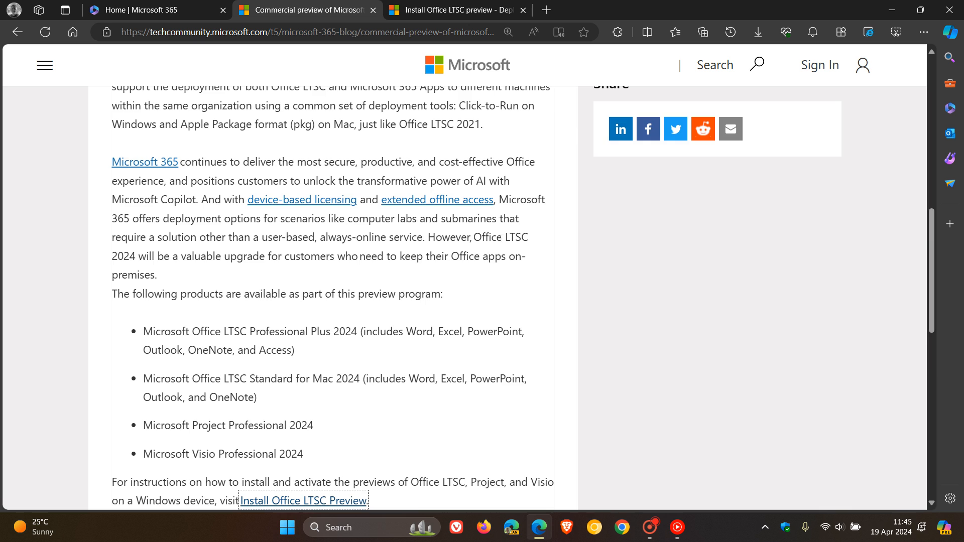
pyautogui.scroll(-3)
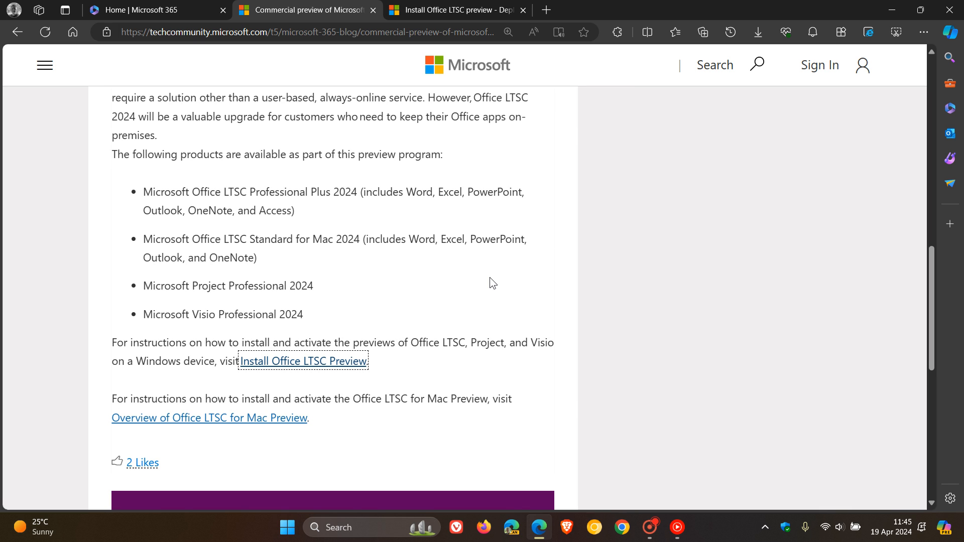
pyautogui.click(303, 361)
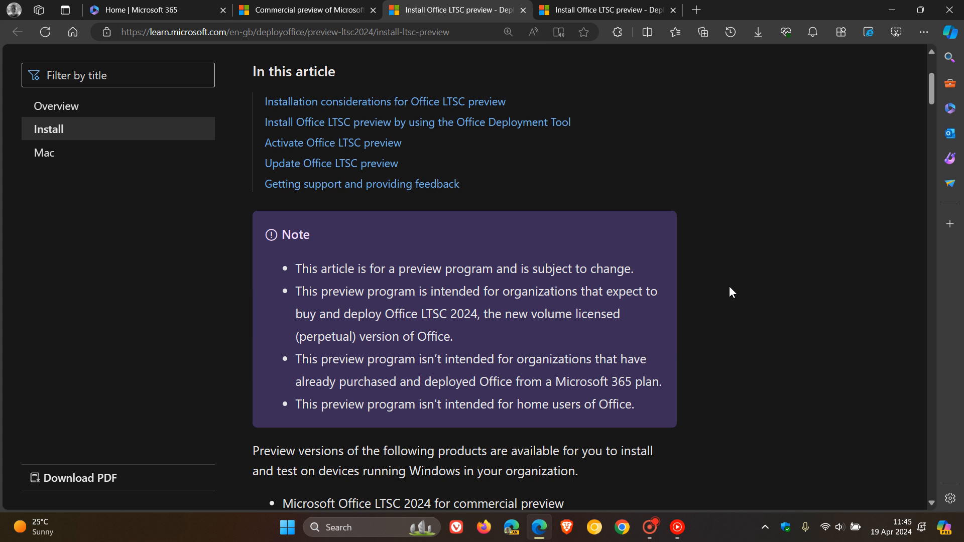
# Bring the article's supported operating systems and memory and disk space requirements into view
pyautogui.scroll(-3)
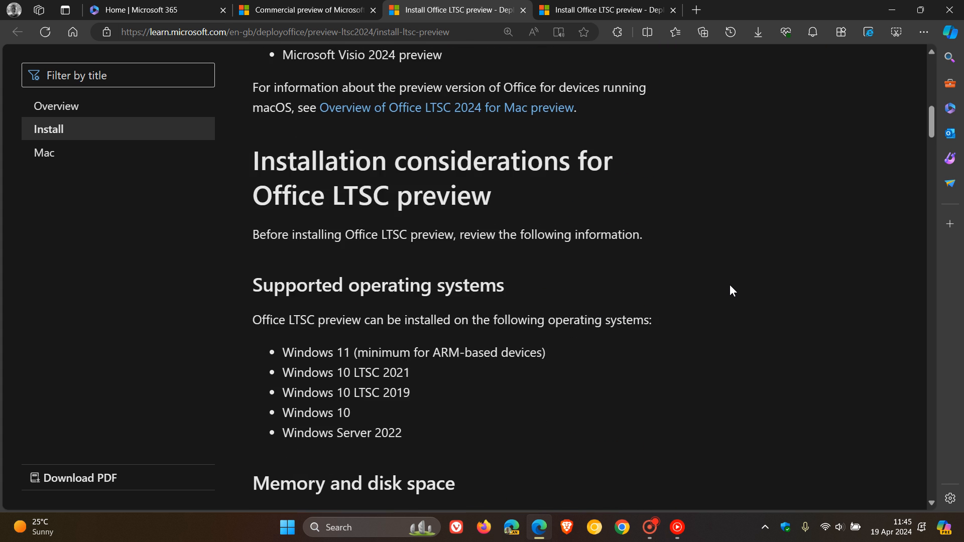
pyautogui.scroll(-3)
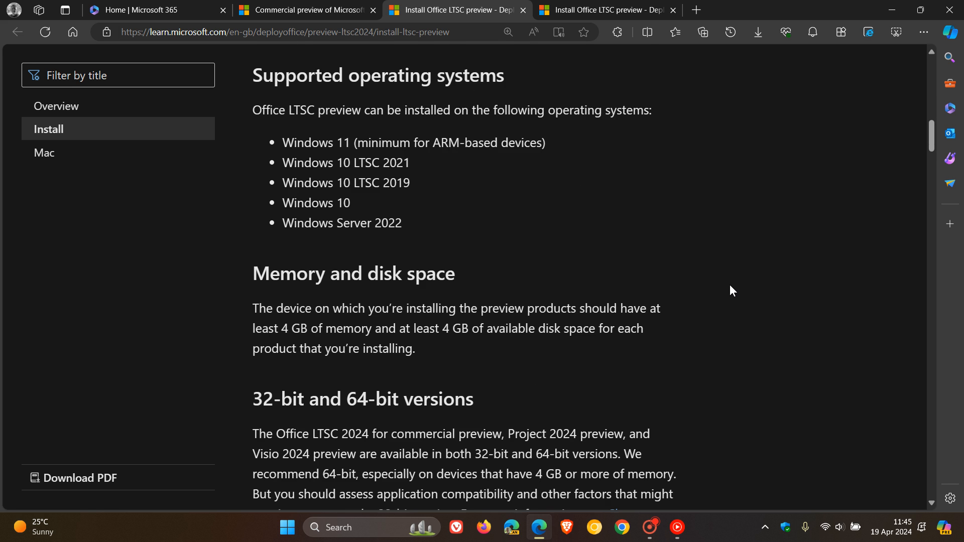
pyautogui.scroll(-3)
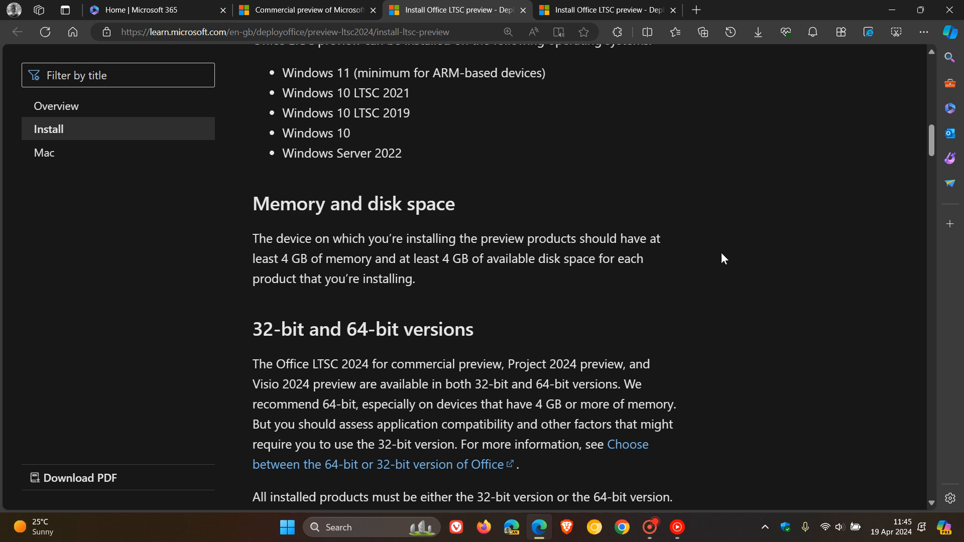
pyautogui.moveTo(727, 243)
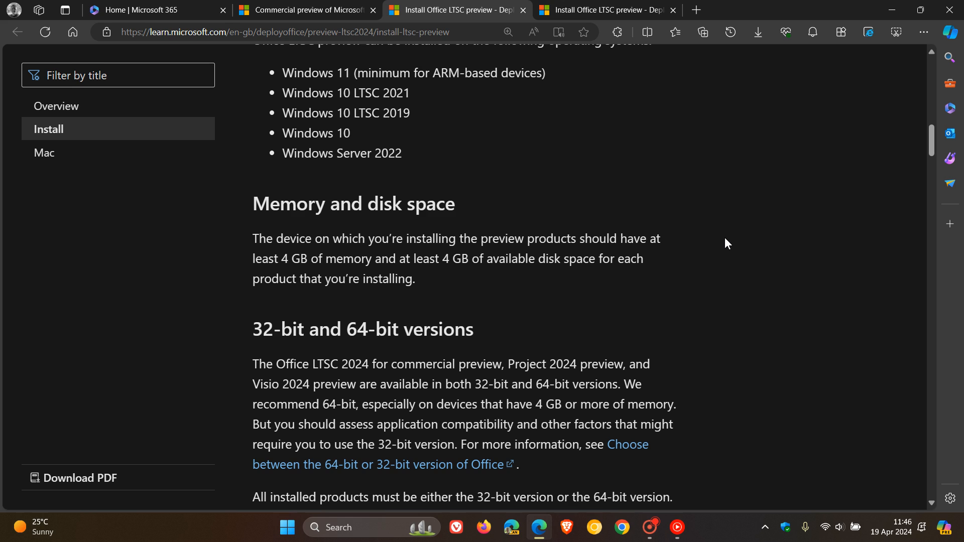
pyautogui.moveTo(752, 248)
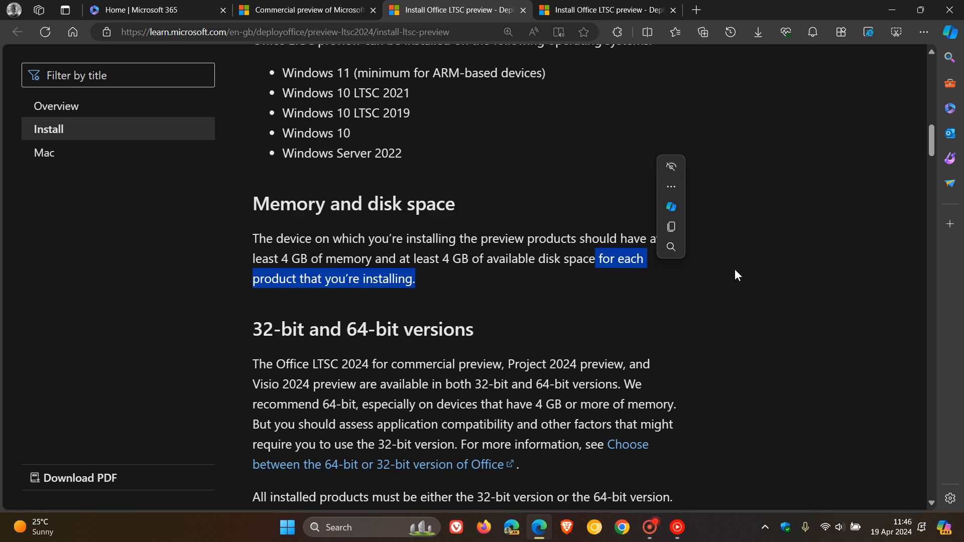
pyautogui.click(808, 231)
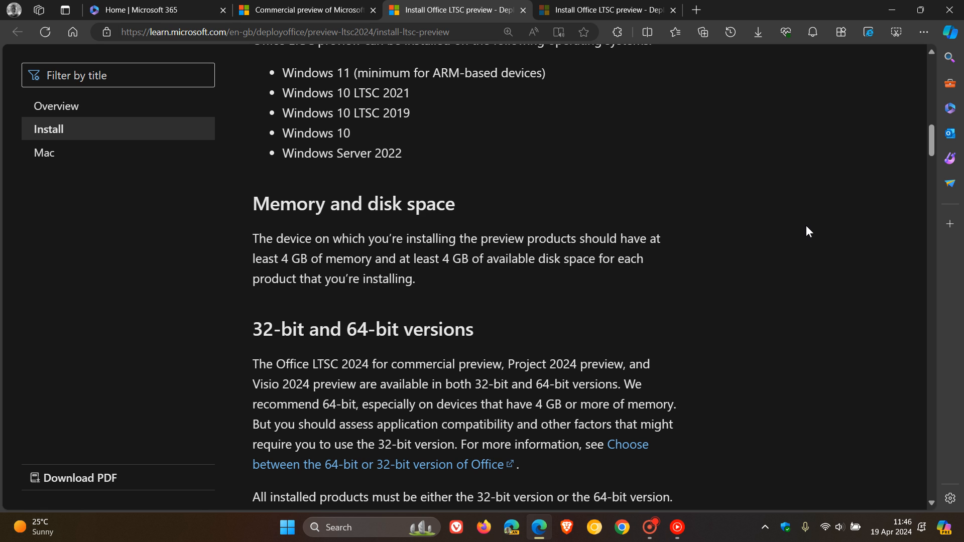
pyautogui.scroll(-3)
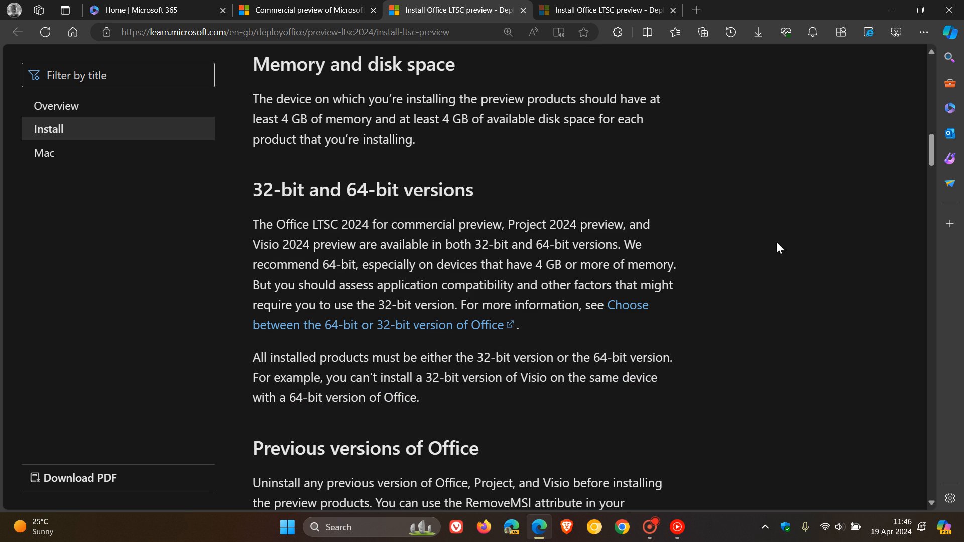
pyautogui.moveTo(764, 245)
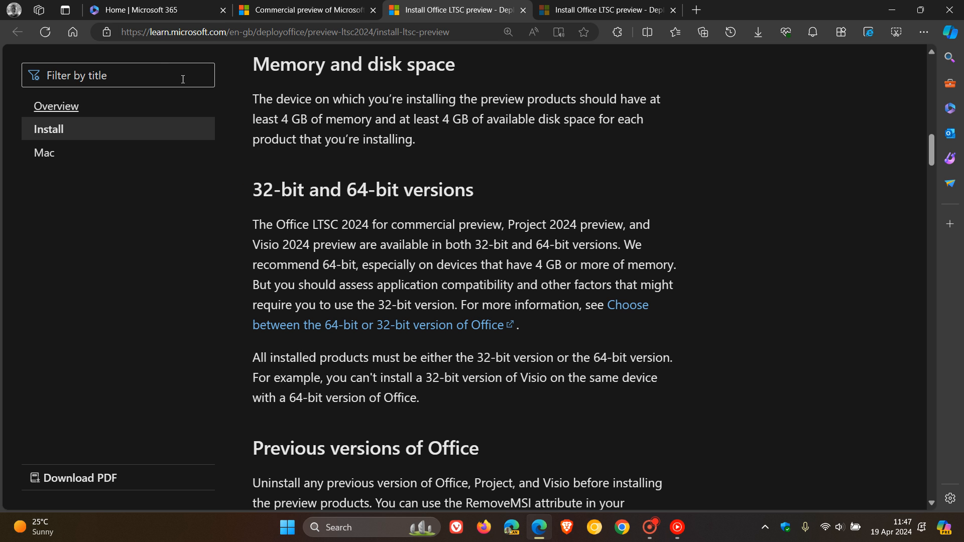
# Pass through the announcement tab and land back on the Microsoft 365 home page
pyautogui.click(305, 10)
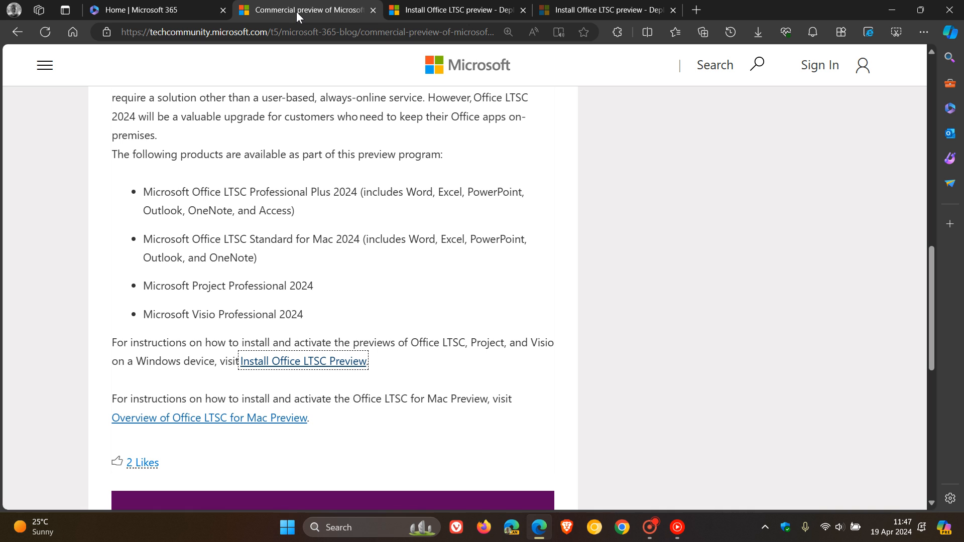
pyautogui.click(143, 10)
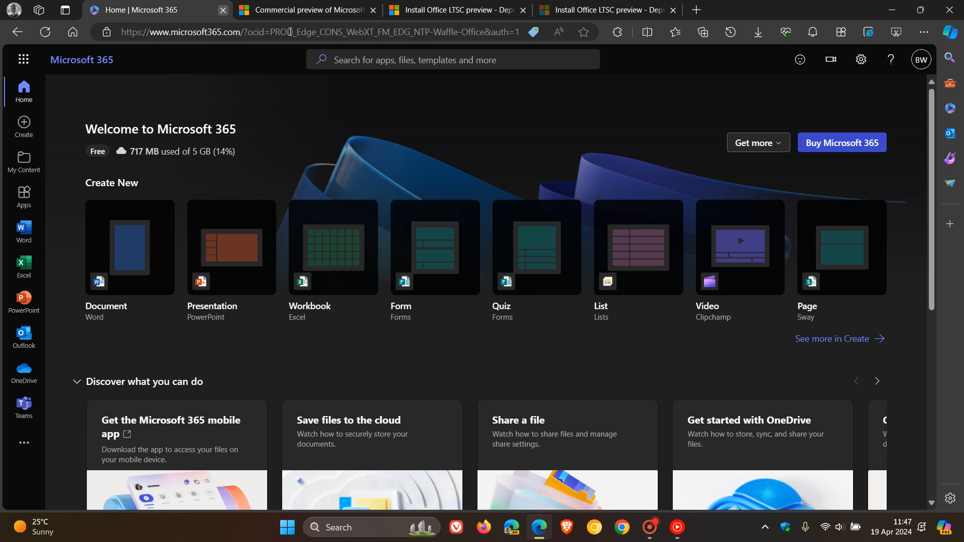
pyautogui.moveTo(594, 152)
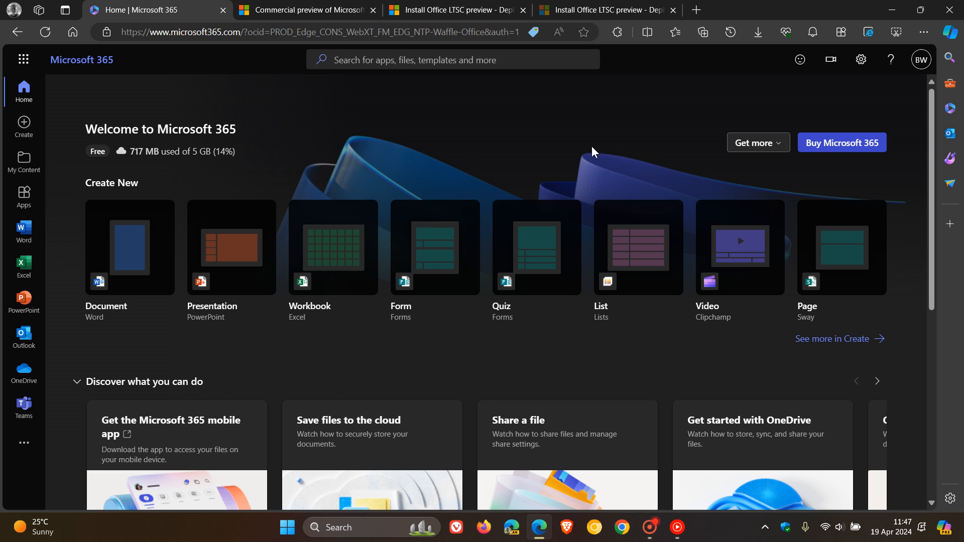
pyautogui.moveTo(582, 149)
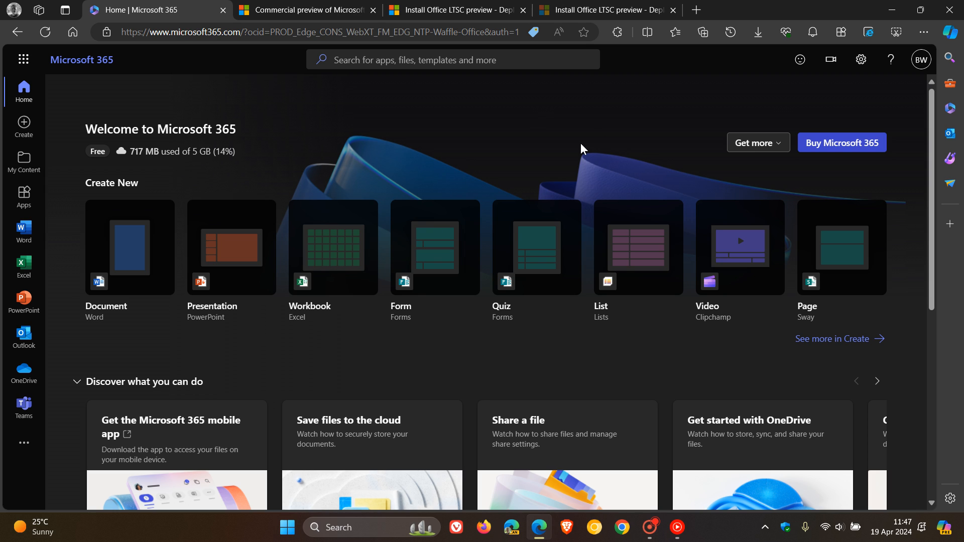
pyautogui.moveTo(621, 119)
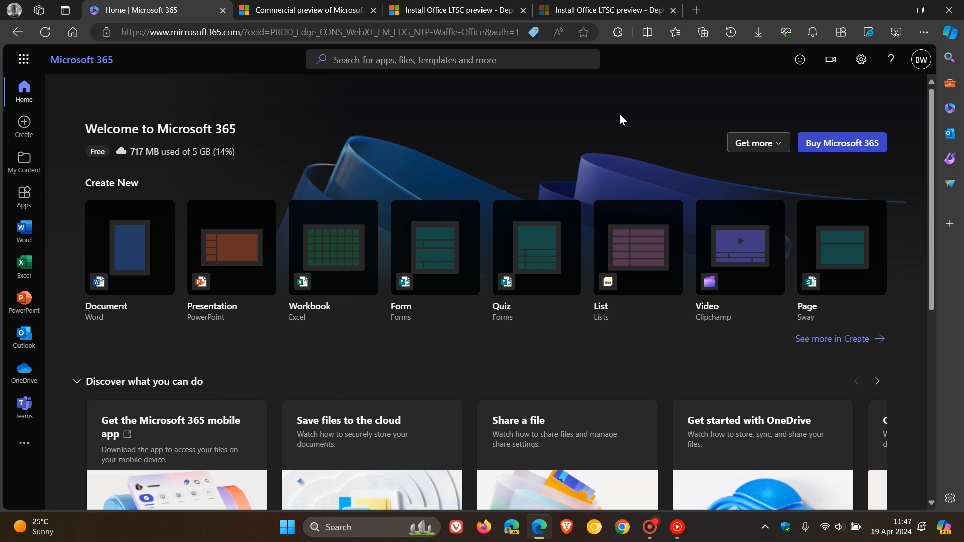
pyautogui.moveTo(605, 122)
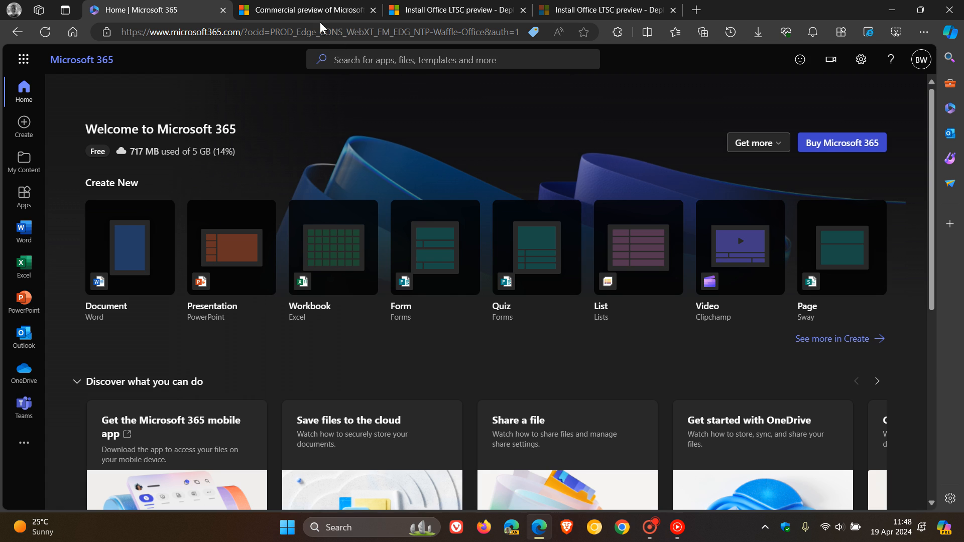
pyautogui.click(305, 10)
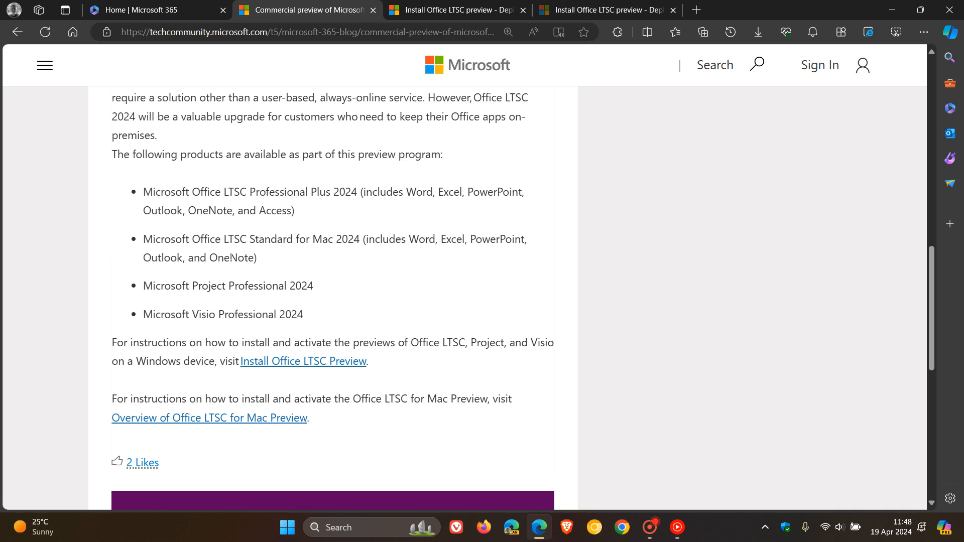
pyautogui.doubleClick(289, 239)
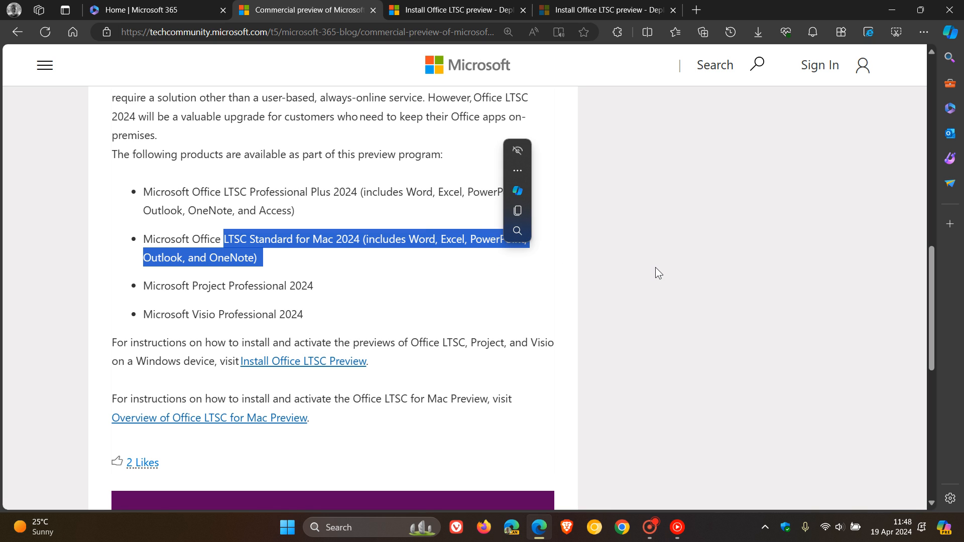
pyautogui.click(721, 236)
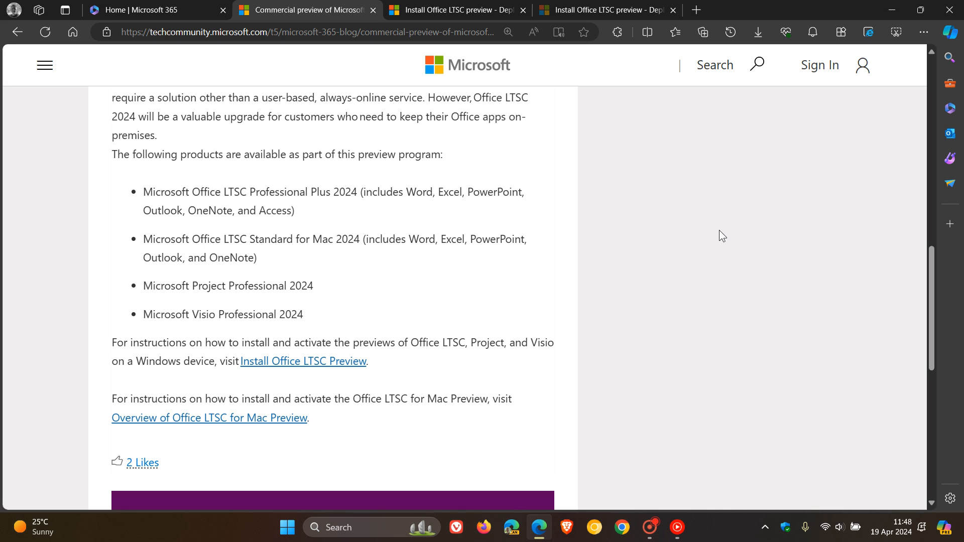
pyautogui.click(141, 10)
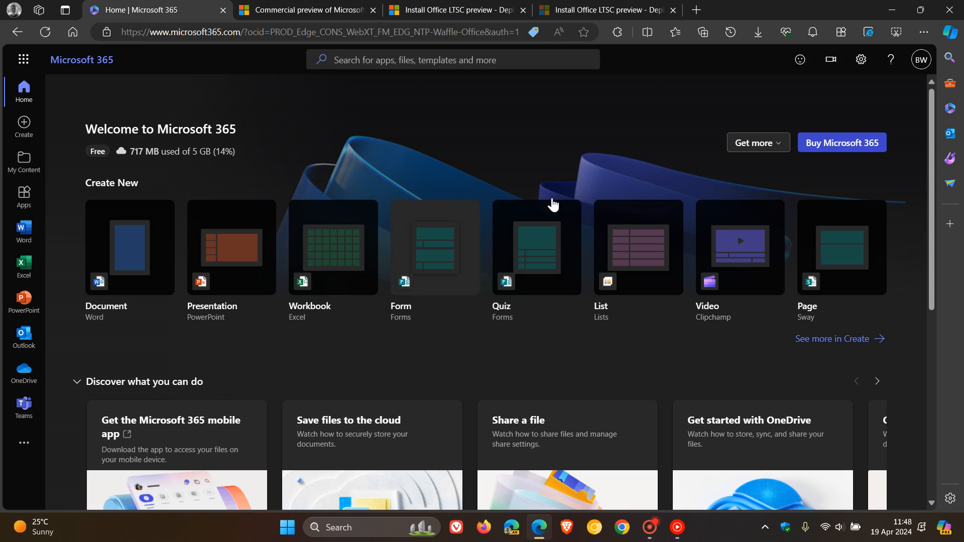
pyautogui.moveTo(664, 130)
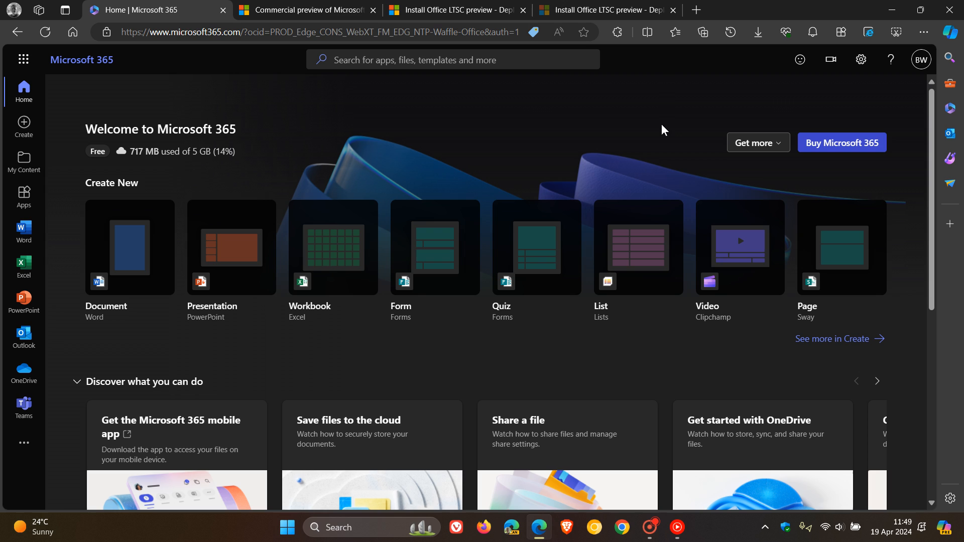
pyautogui.moveTo(547, 132)
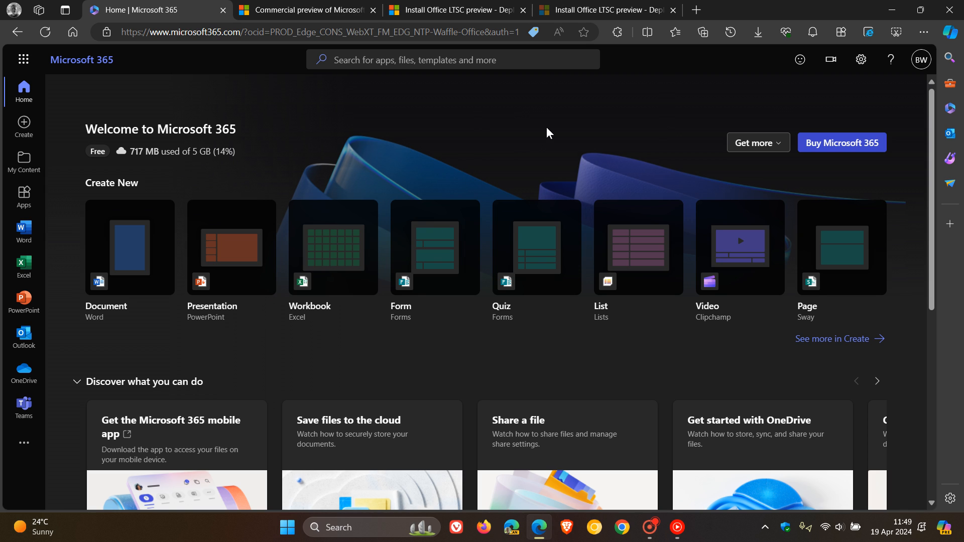